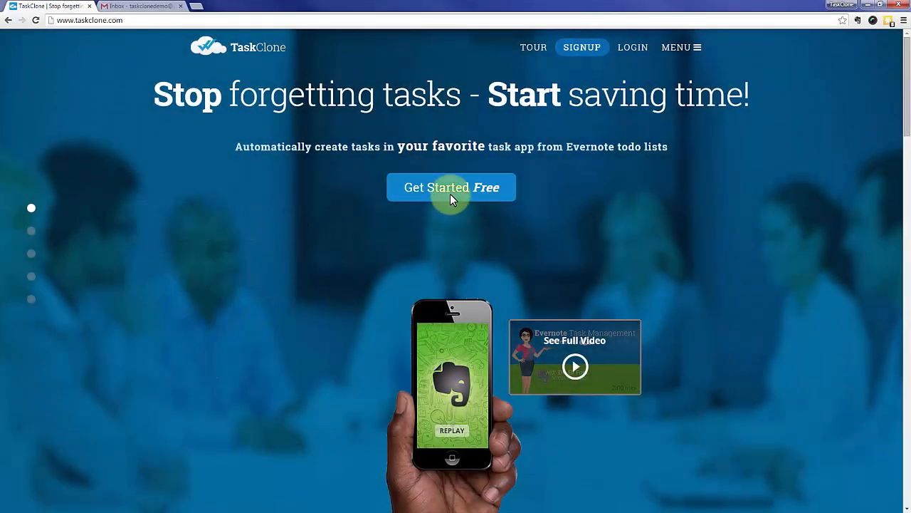
left_click(452, 187)
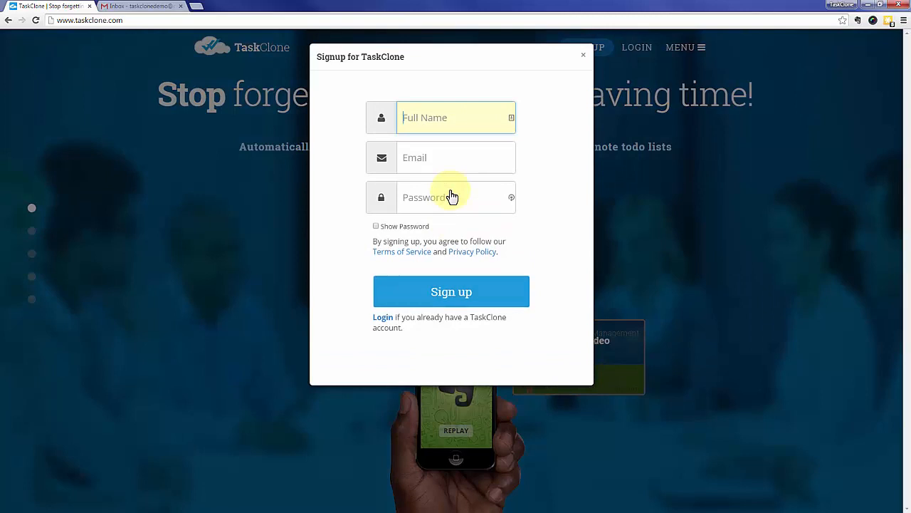
left_click(456, 117)
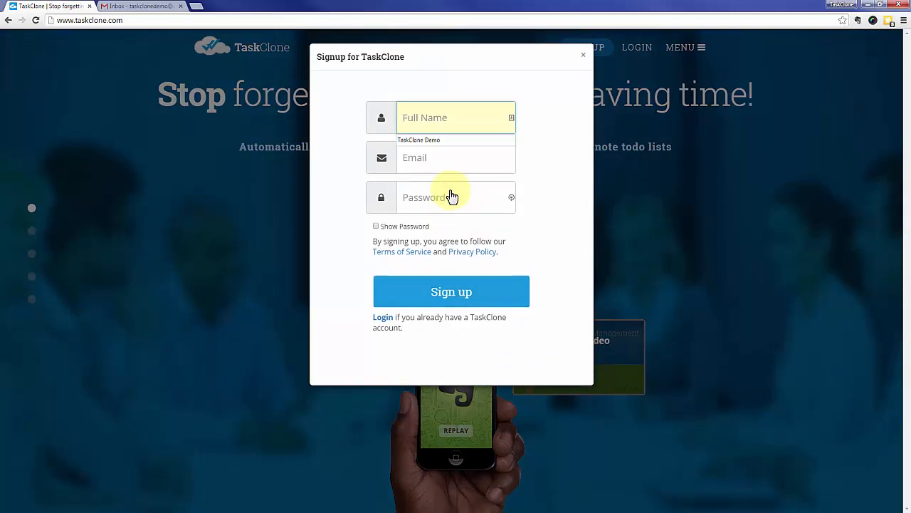
type("TaskClone Demo")
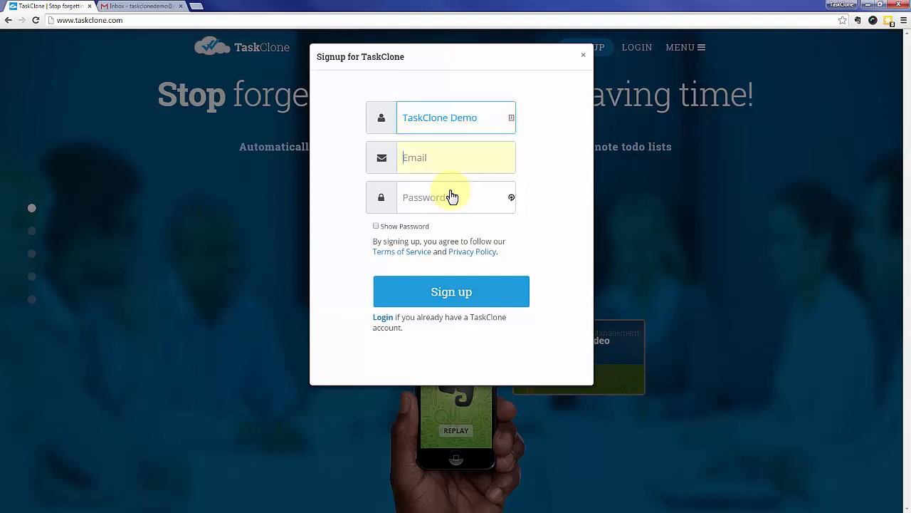
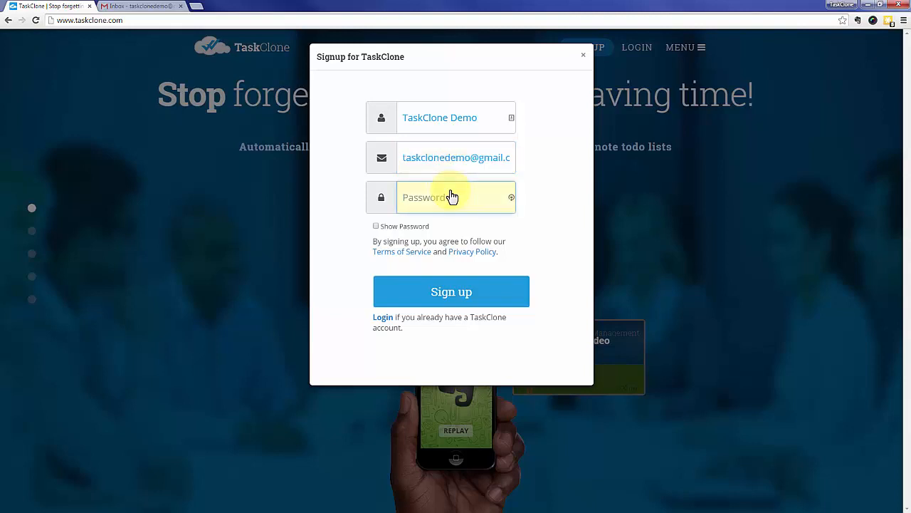
type("password")
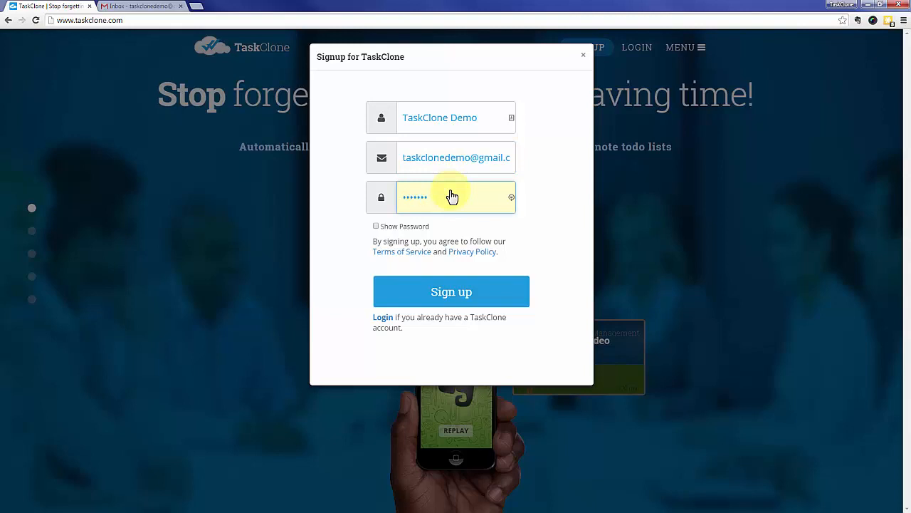
mouse_move(451, 290)
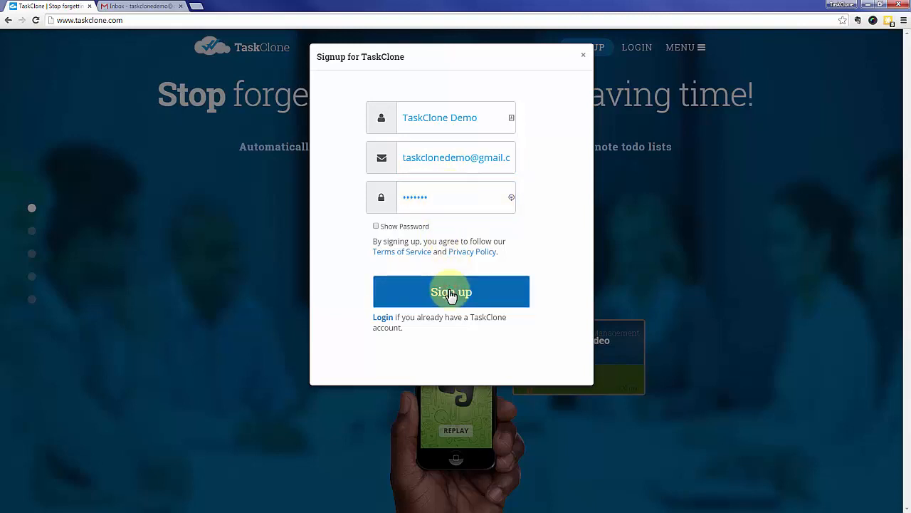
Step: Submit the new account and dismiss the Account Verification notice
left_click(450, 290)
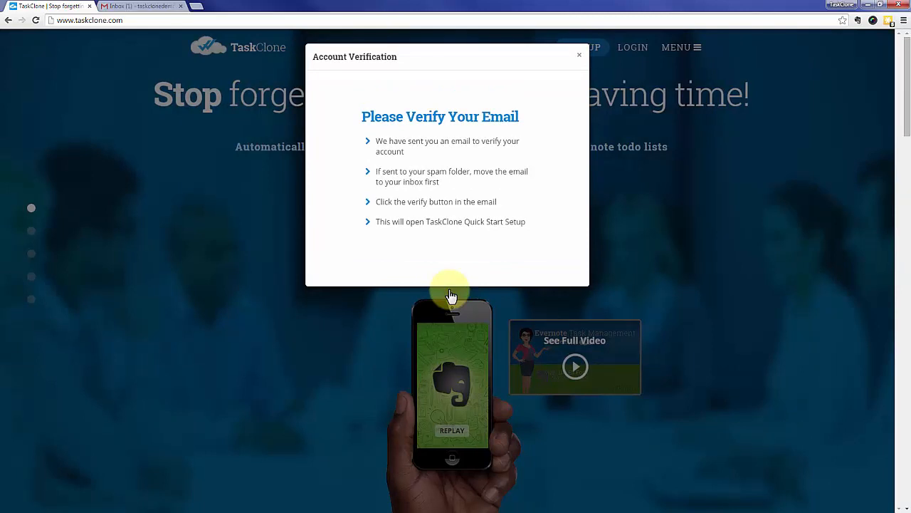
mouse_move(484, 196)
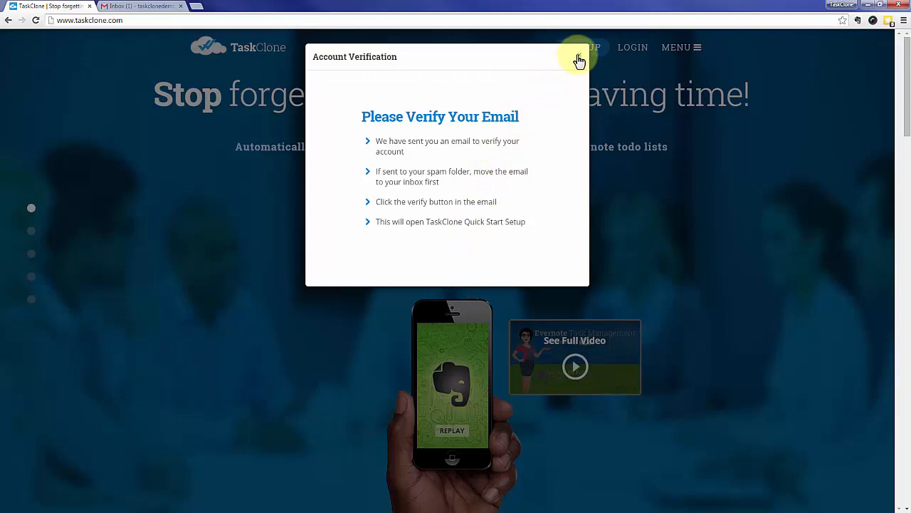
left_click(578, 57)
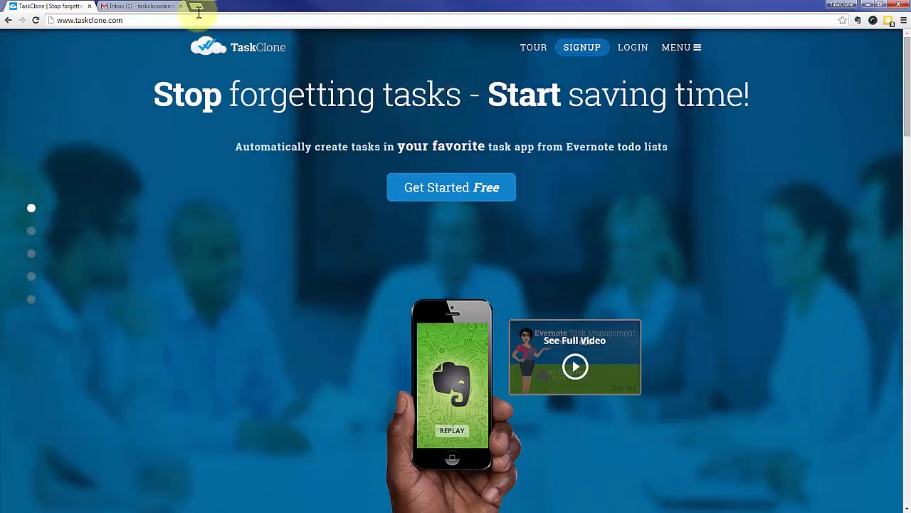
Step: In Gmail, open the 'Verify Your Email for TaskClone' message and confirm Verify Email
left_click(139, 5)
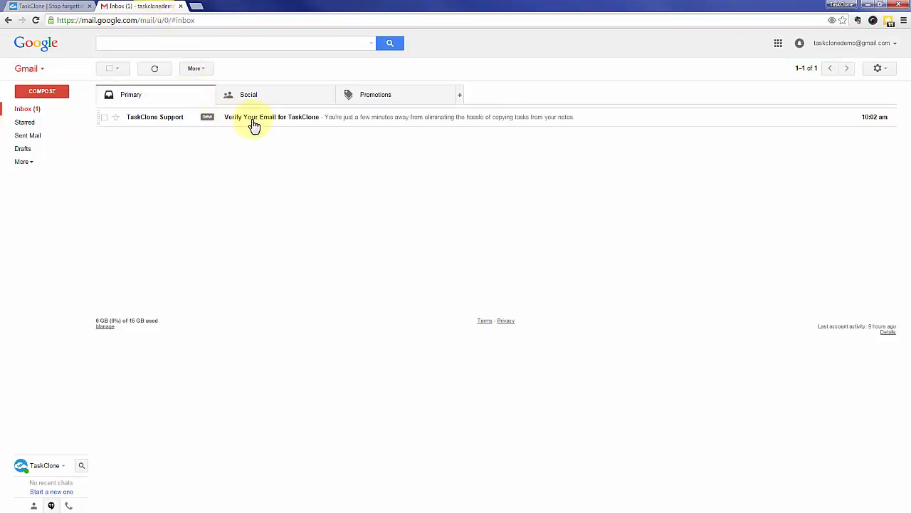
left_click(269, 117)
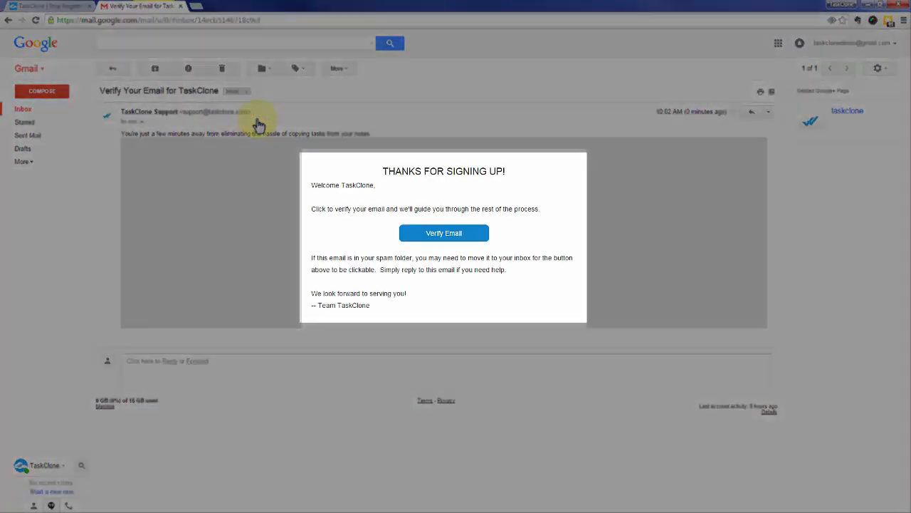
mouse_move(426, 282)
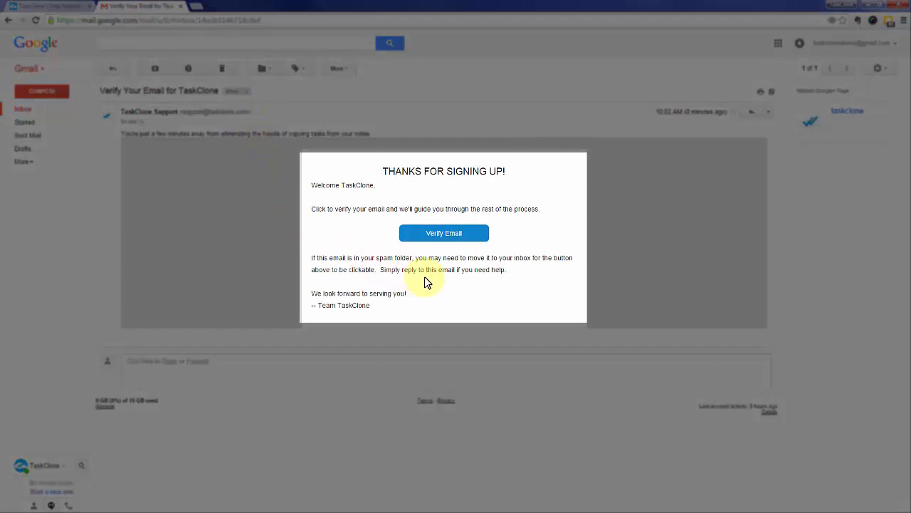
mouse_move(445, 234)
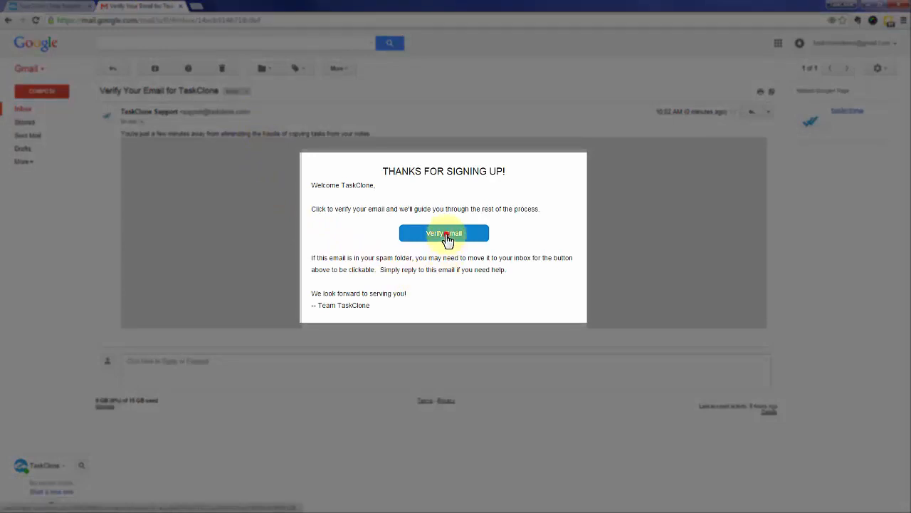
left_click(444, 234)
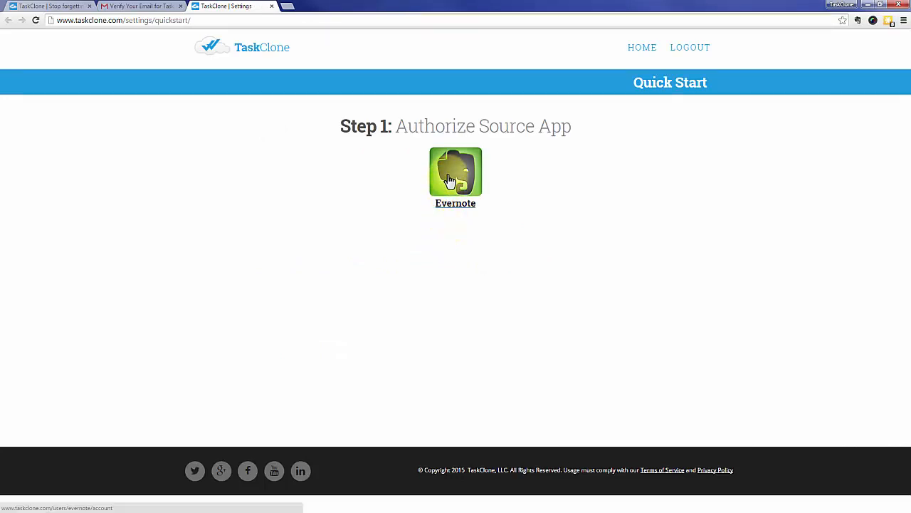
Step: Select Evernote as the source app and authorize TaskClone's access on Evernote's page
left_click(455, 171)
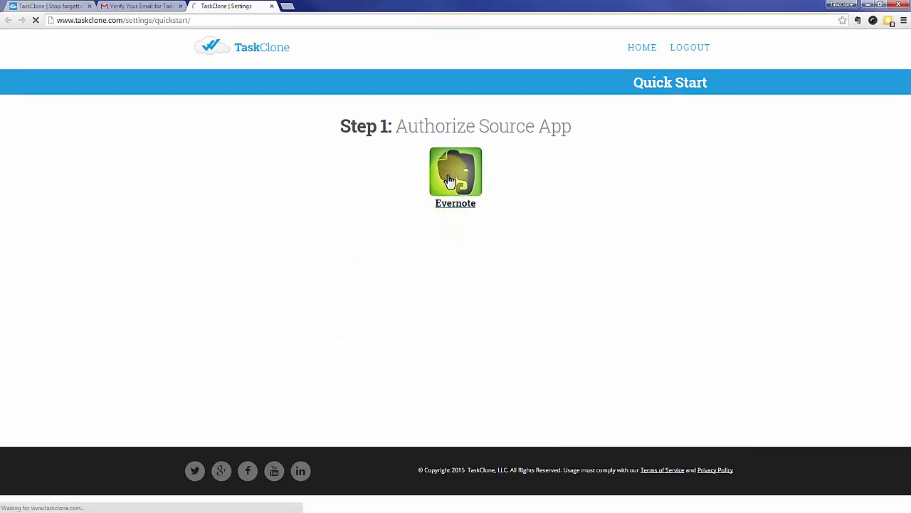
left_click(456, 174)
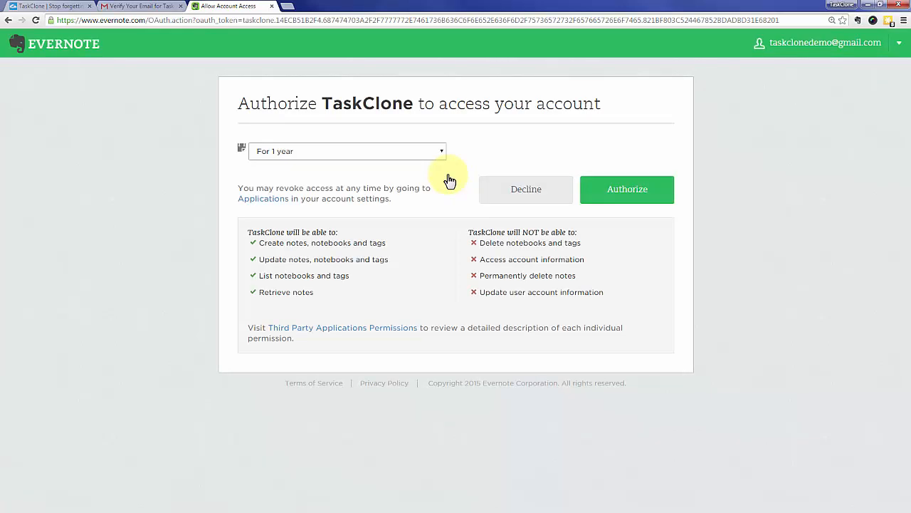
mouse_move(614, 199)
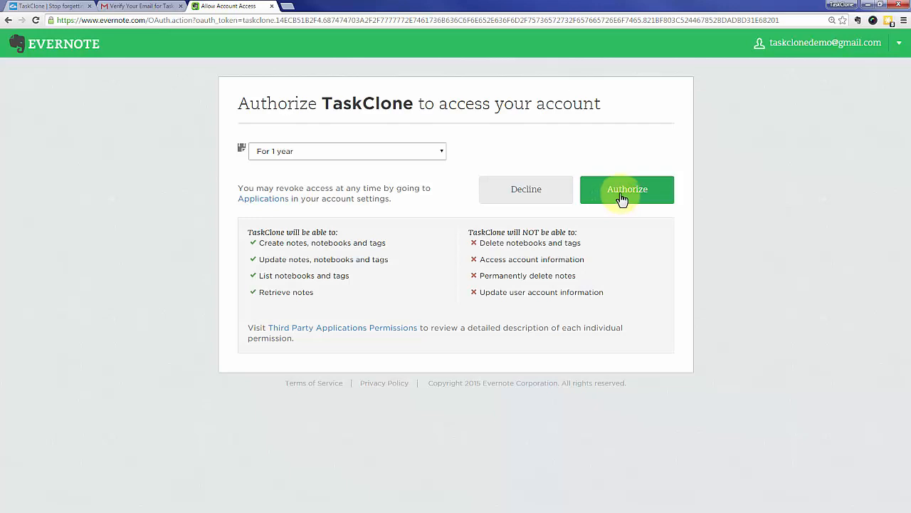
left_click(626, 188)
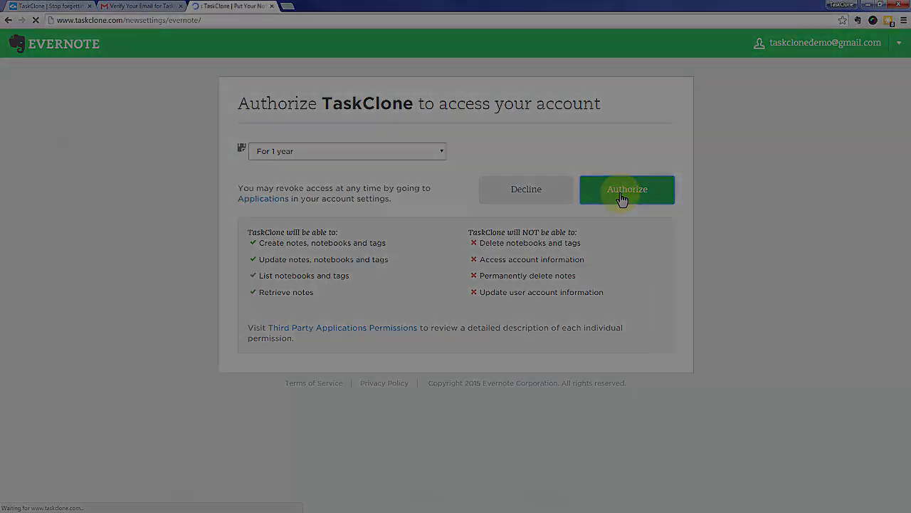
Step: Select Todo Cloud from the task destination dropdown in Quick Start
left_click(627, 188)
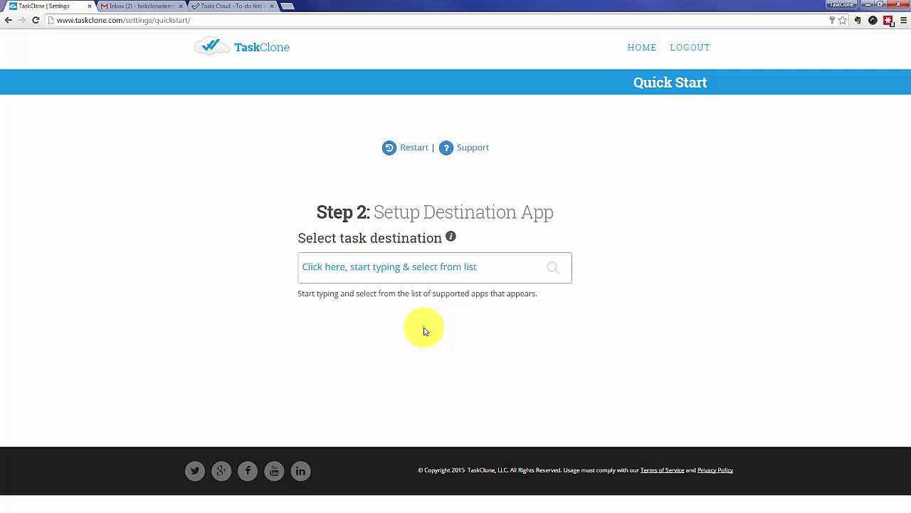
mouse_move(424, 295)
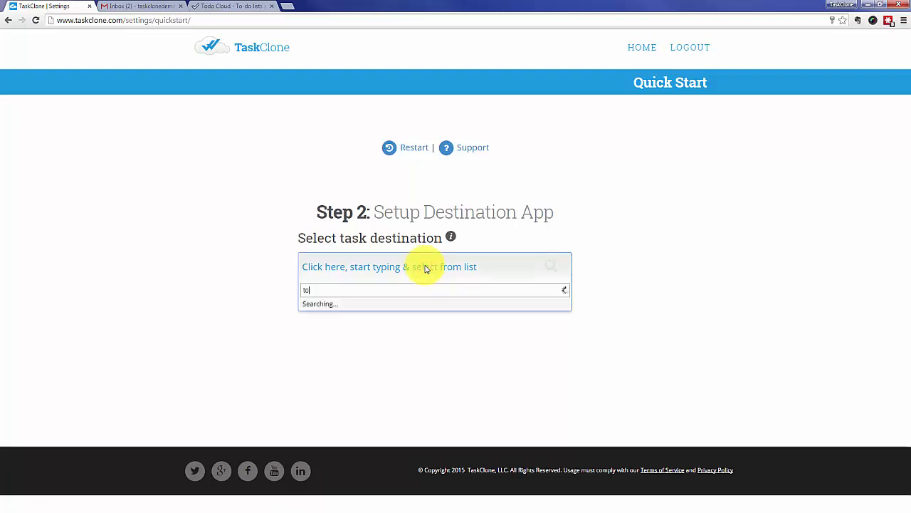
type("o")
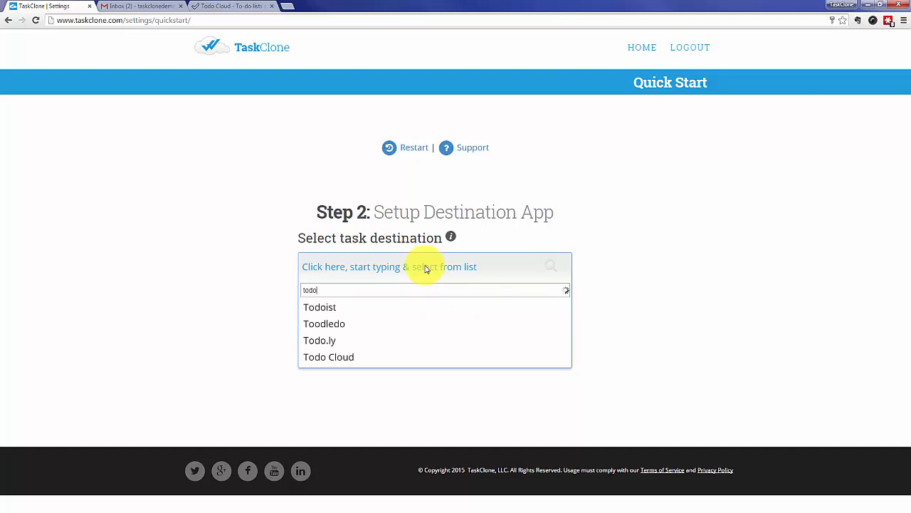
left_click(327, 356)
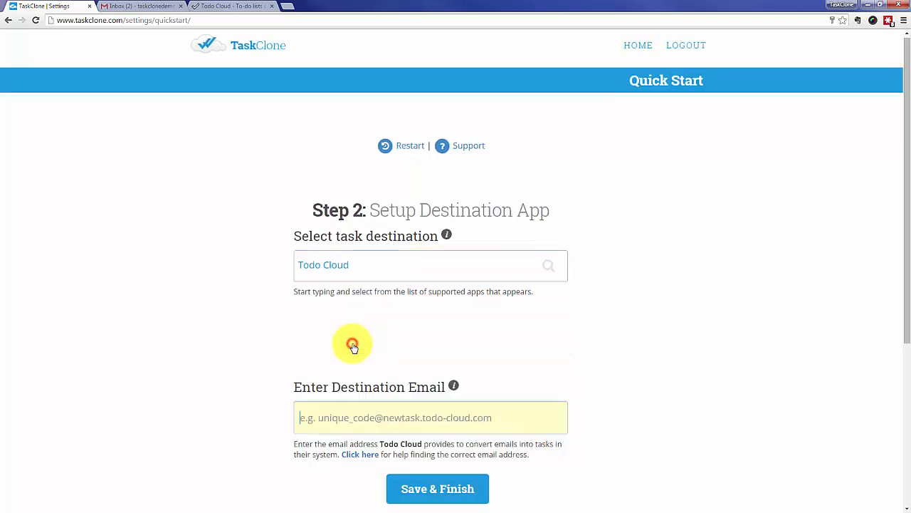
scroll("down", 3)
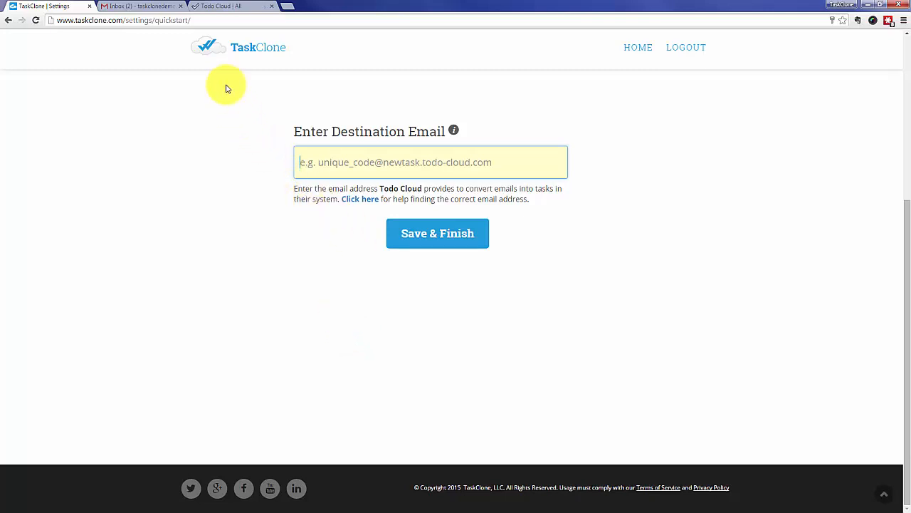
Step: In Todo Cloud, navigate to Settings > Account > Details
left_click(228, 6)
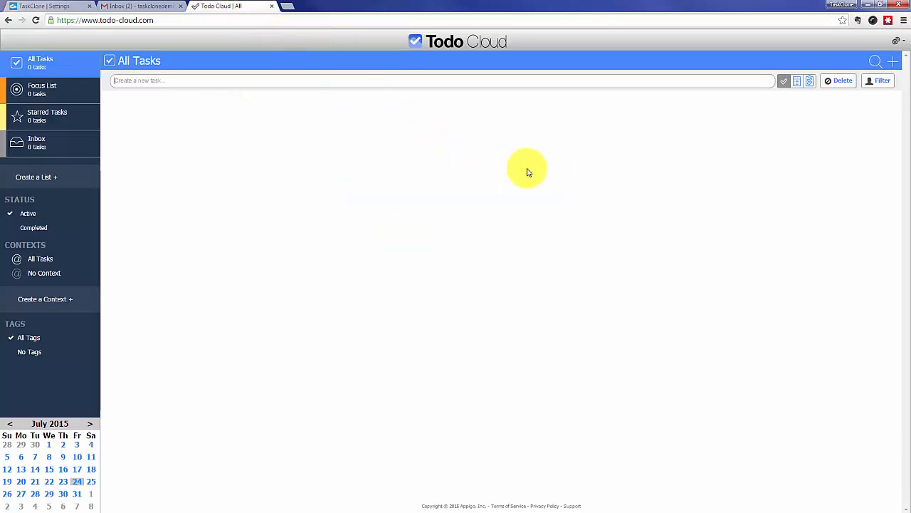
mouse_move(894, 41)
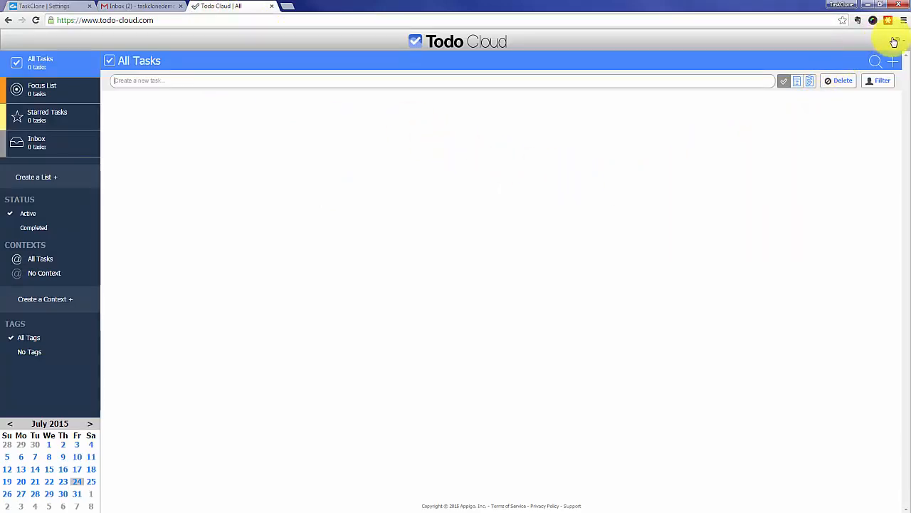
left_click(895, 42)
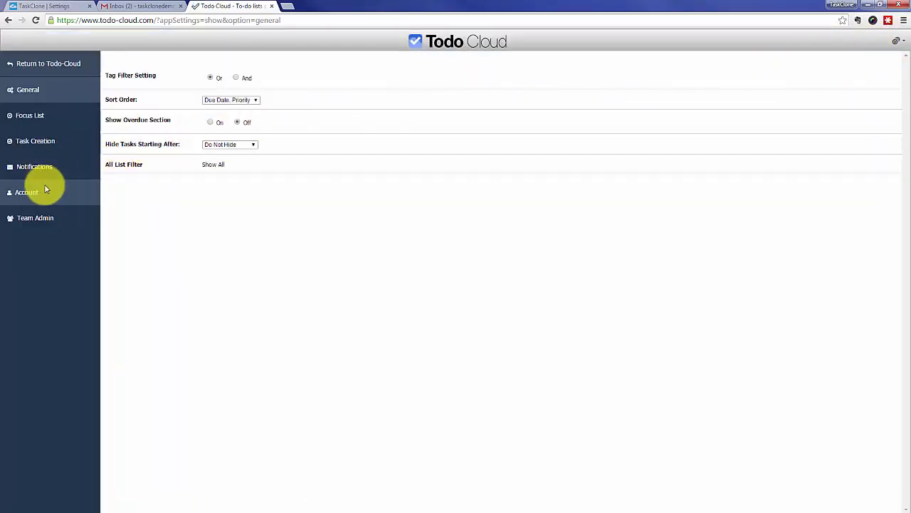
left_click(25, 192)
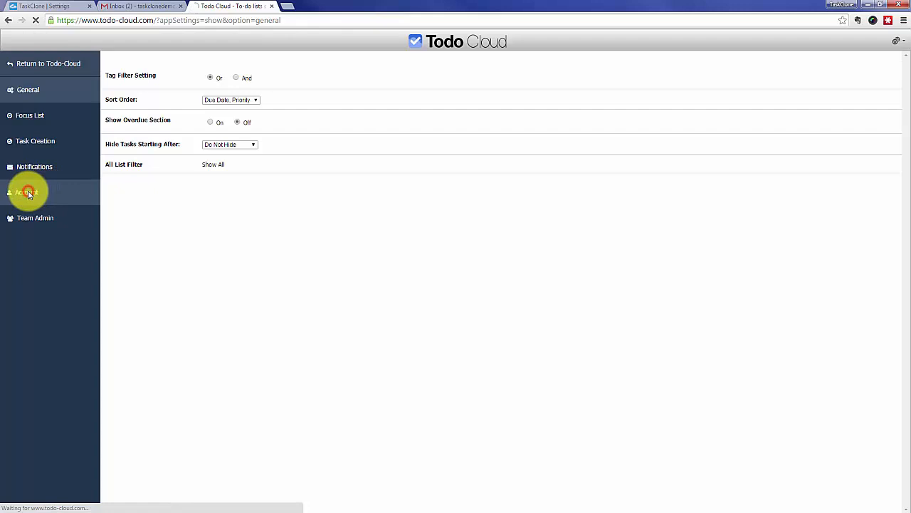
left_click(26, 192)
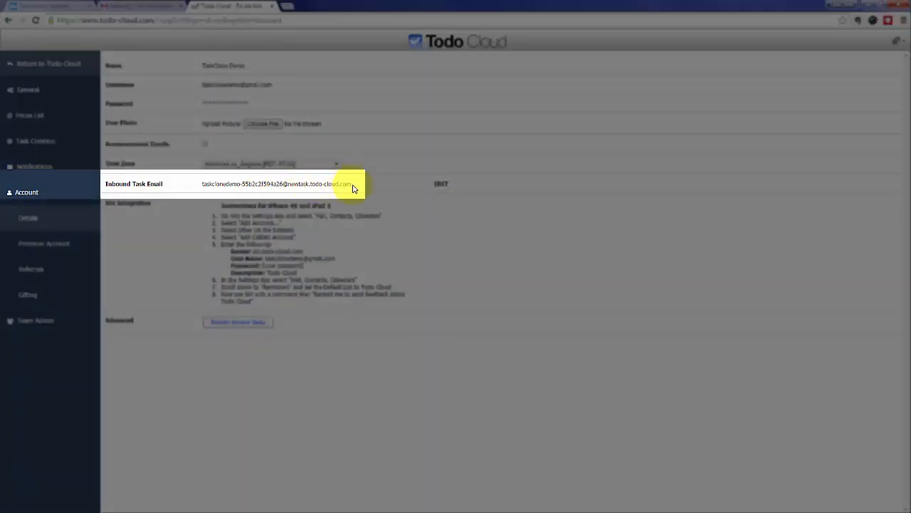
Step: Select and copy the Inbound Task Email address
double_click(335, 183)
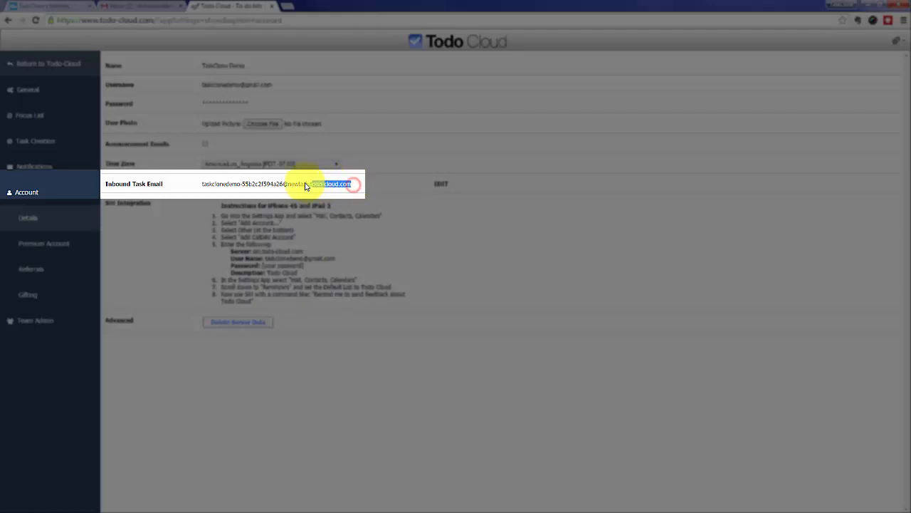
triple_click(278, 183)
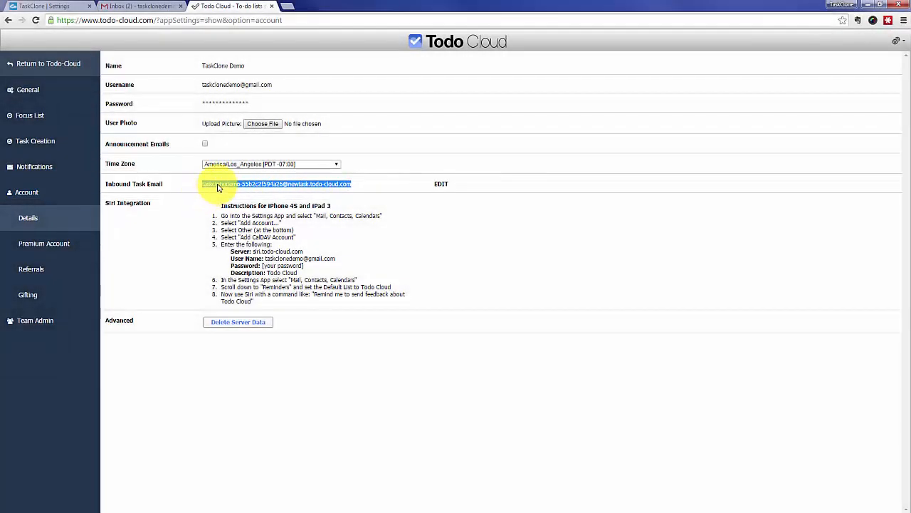
right_click(231, 184)
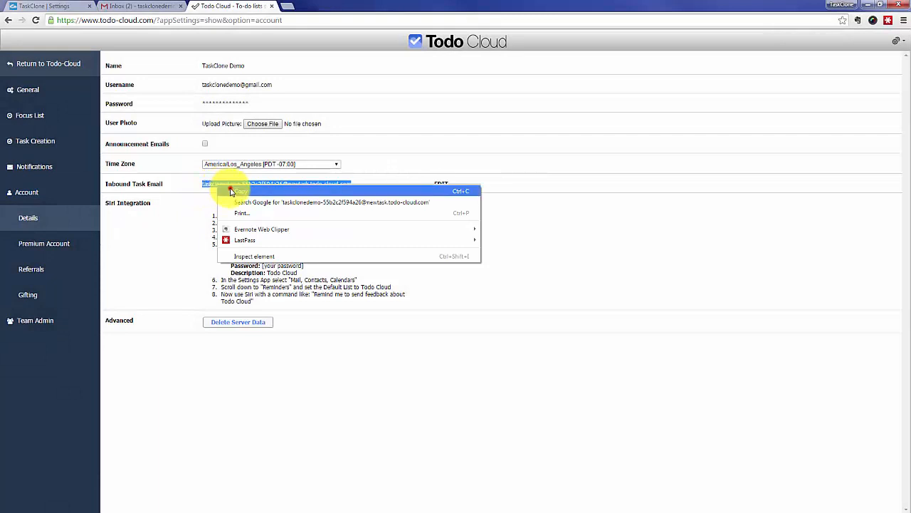
left_click(240, 191)
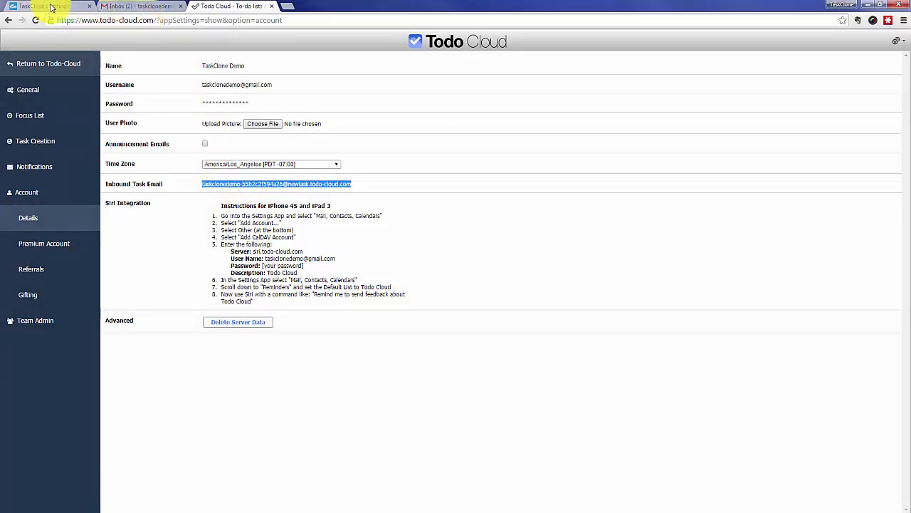
Step: Paste the Todo Cloud inbound address as Destination Email, Save & Finish, and close the setup-complete popup
left_click(42, 6)
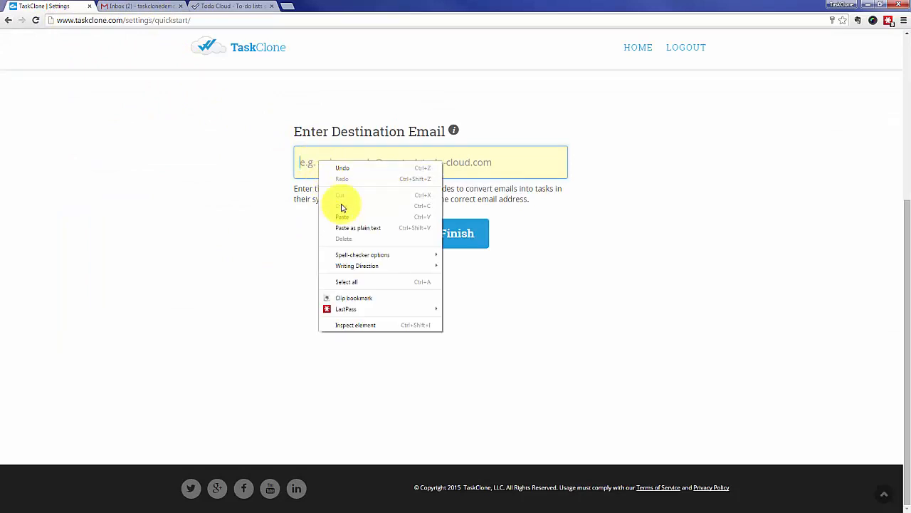
left_click(342, 205)
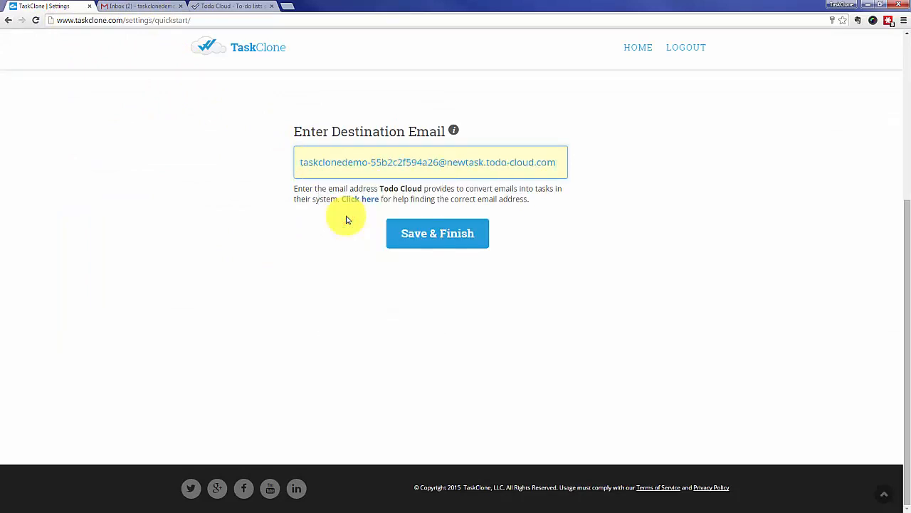
mouse_move(437, 233)
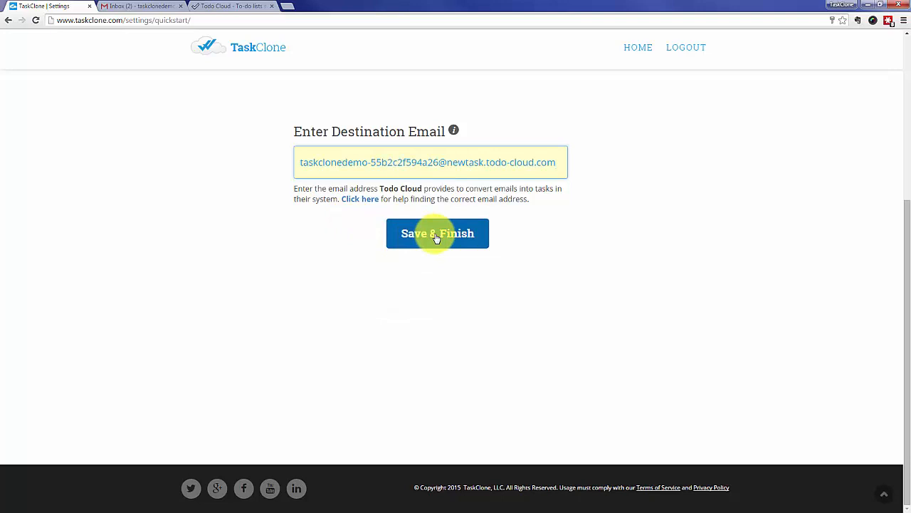
left_click(438, 233)
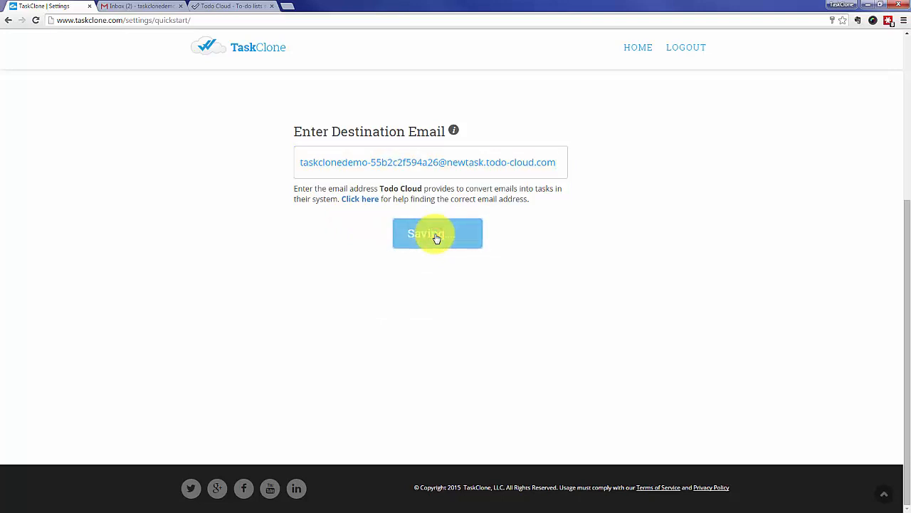
left_click(436, 234)
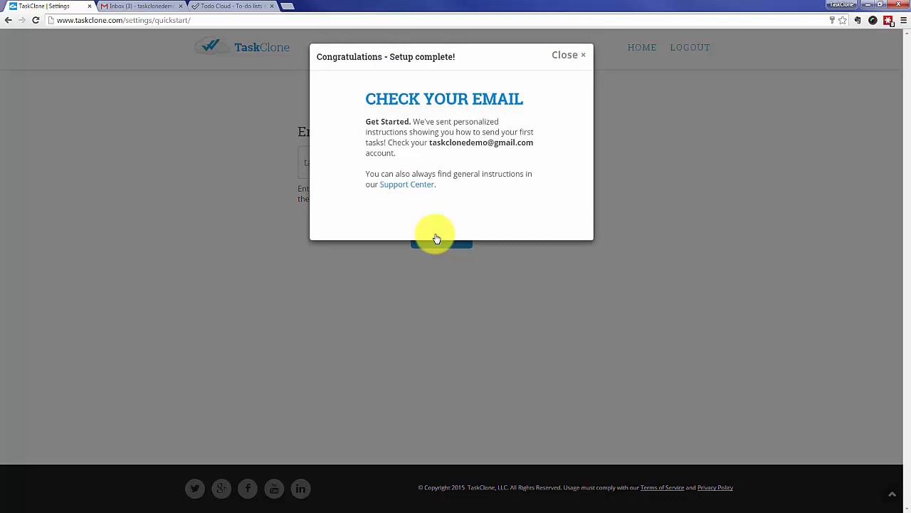
mouse_move(563, 57)
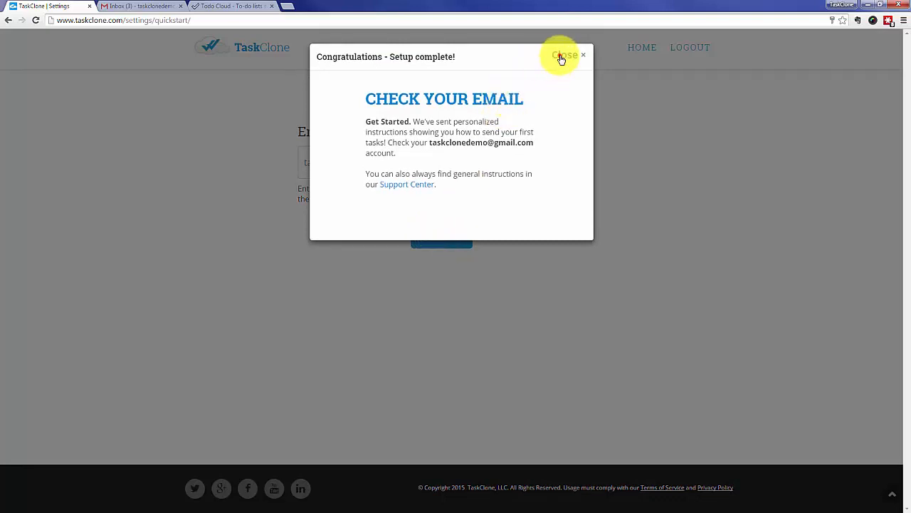
left_click(564, 55)
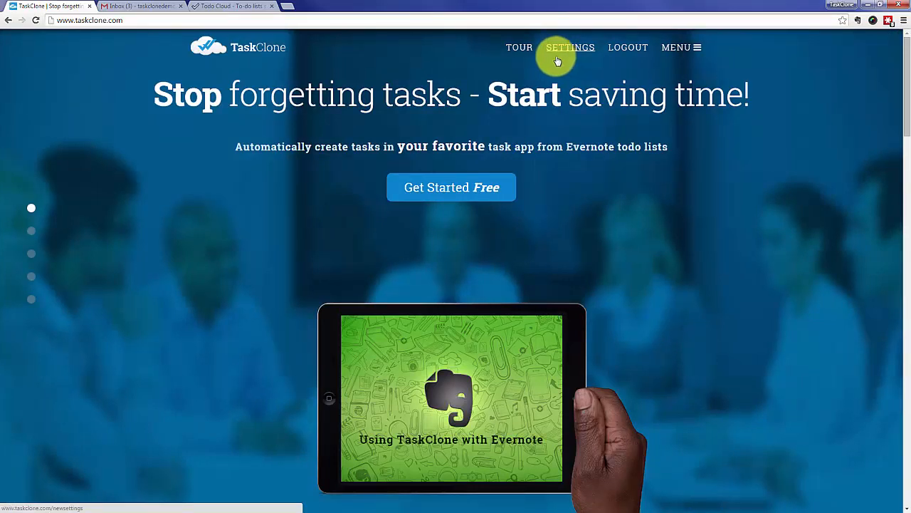
mouse_move(140, 9)
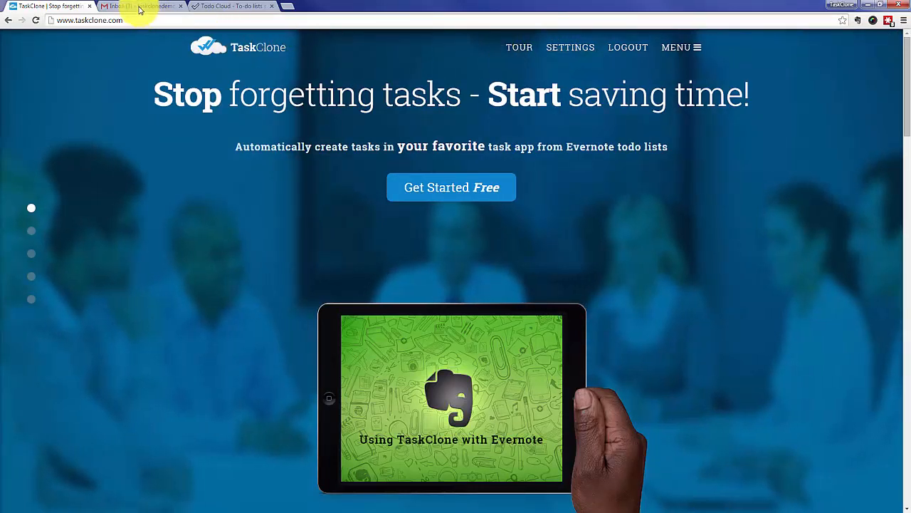
left_click(143, 6)
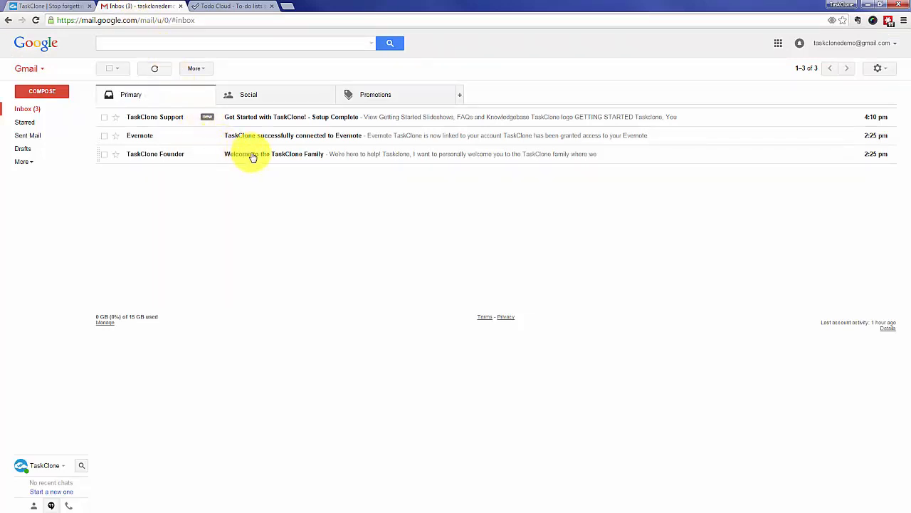
mouse_move(250, 138)
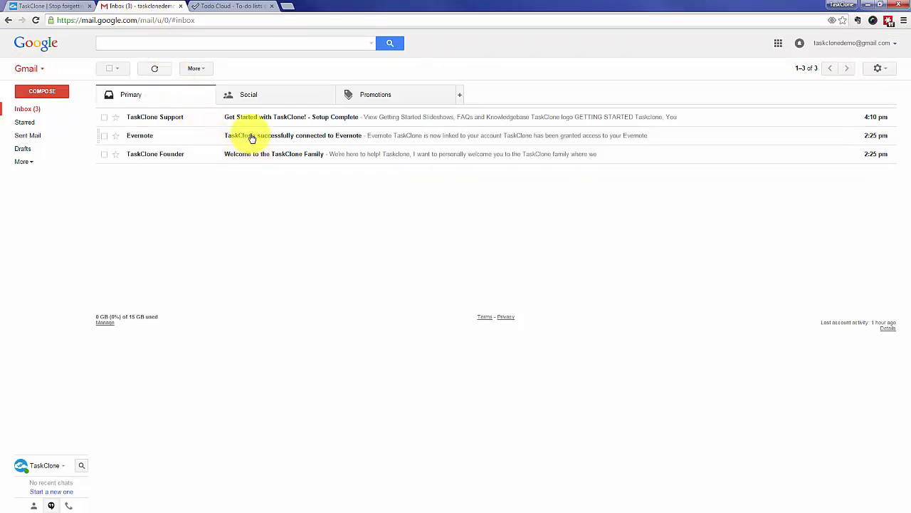